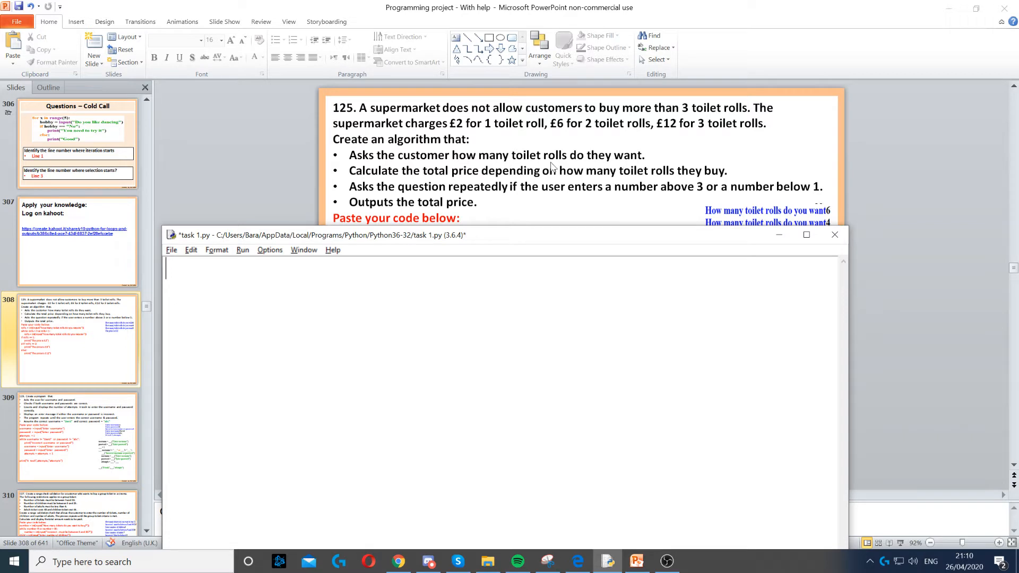
mouse_move(407, 153)
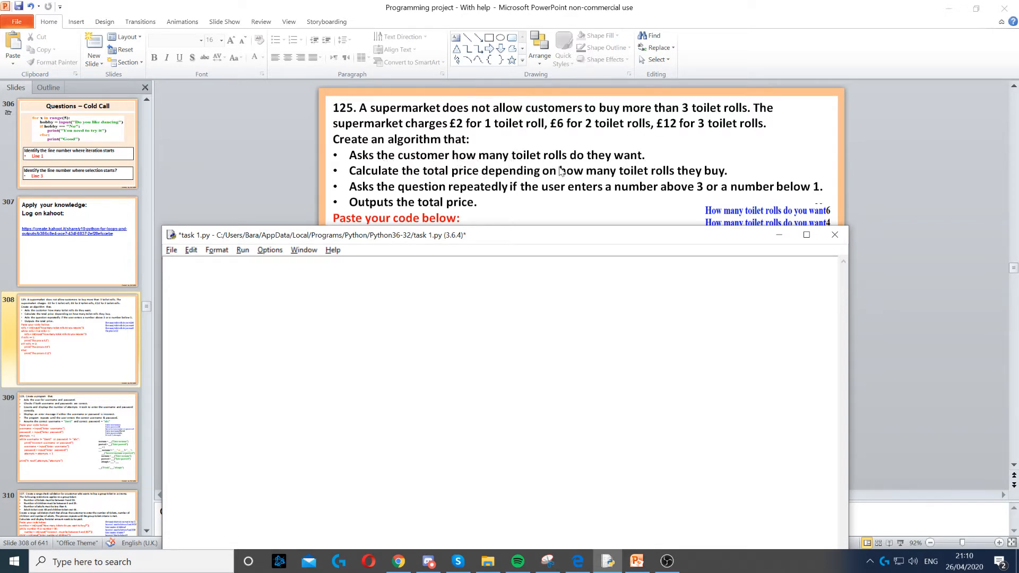
mouse_move(555, 162)
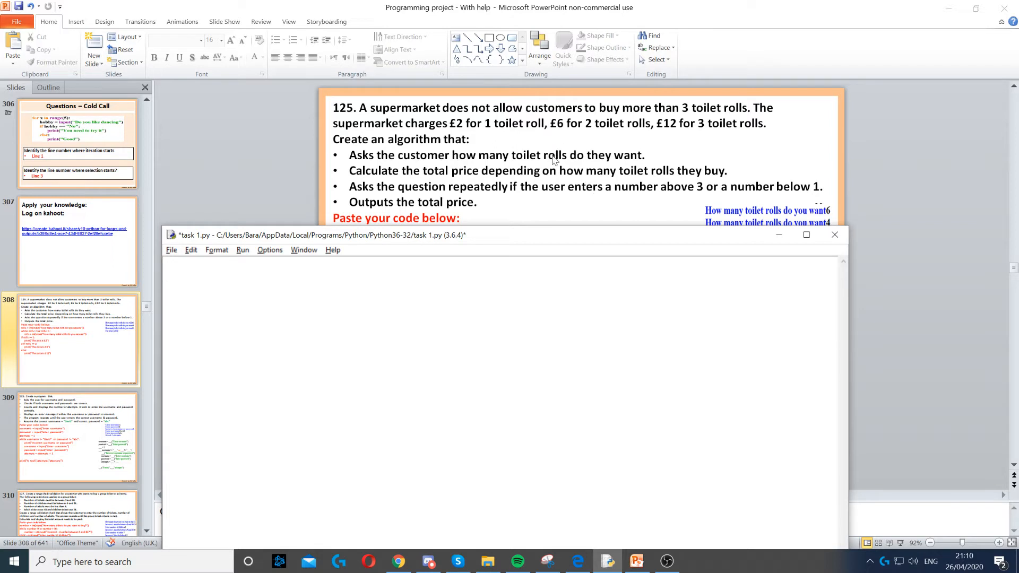
Add rolls = int(input("how many toilet rolls do you require")) as the first line
type("rolls = int(input(\"how many toilet rolls do you require\"))")
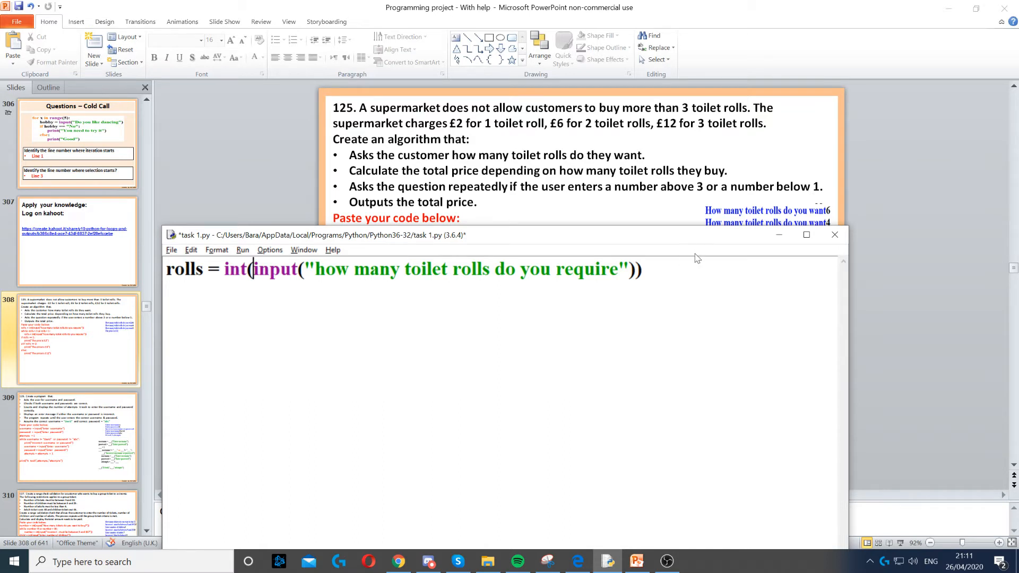
Add the loop header while rolls > 3 or rolls < 1: on the next line
type("while rolls > 3 or rolls < 1:")
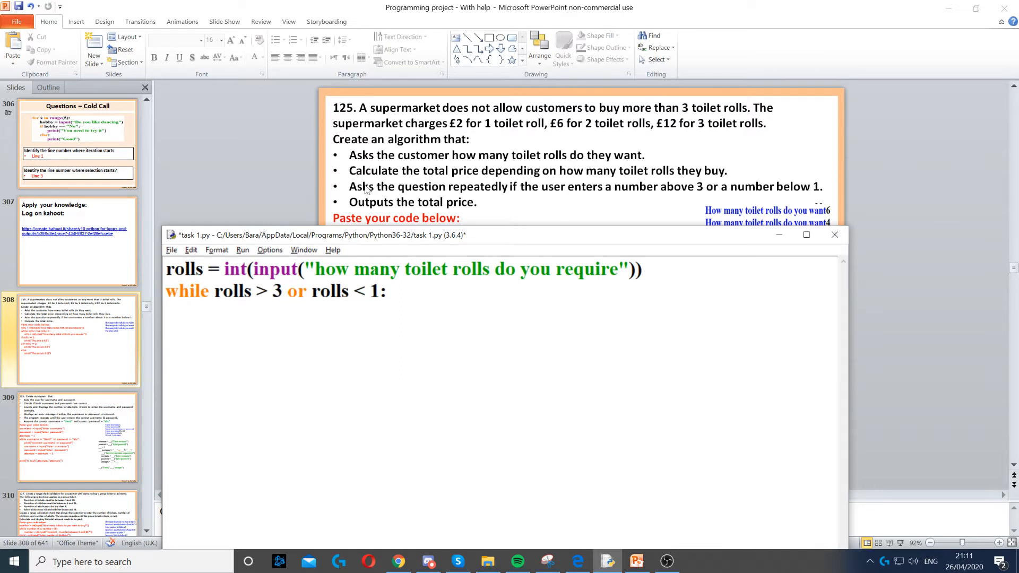
mouse_move(530, 212)
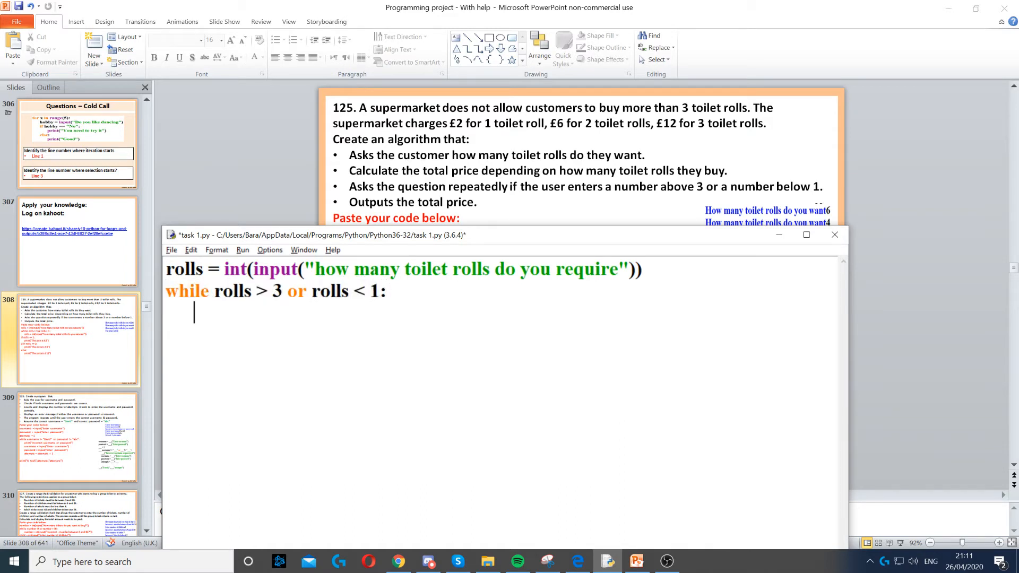
Repeat the rolls input line inside the loop, then add if rolls == 1:
type("rolls = int(input(\"how many toilet rolls do you require\"))")
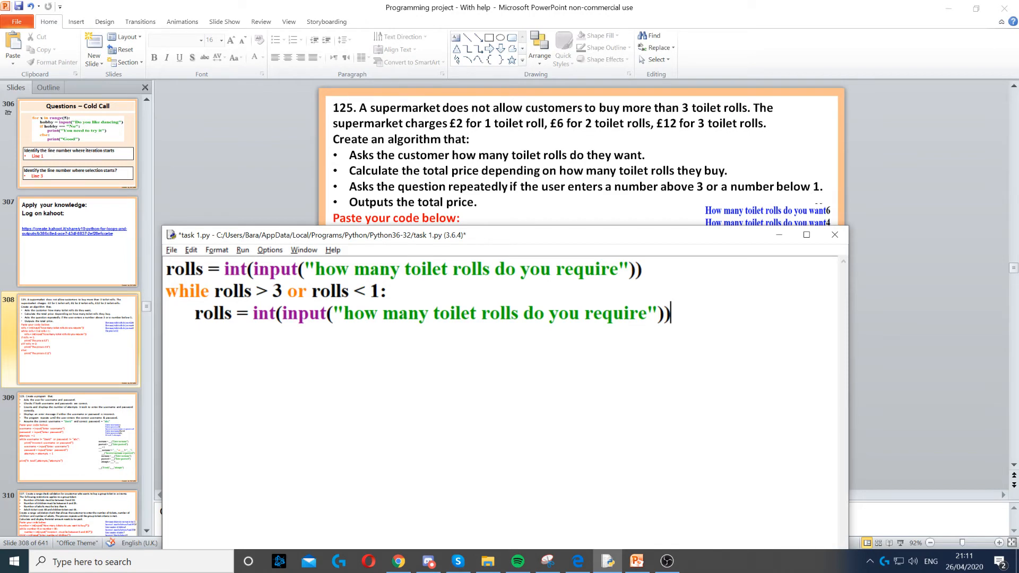
type("if rolls == 1:")
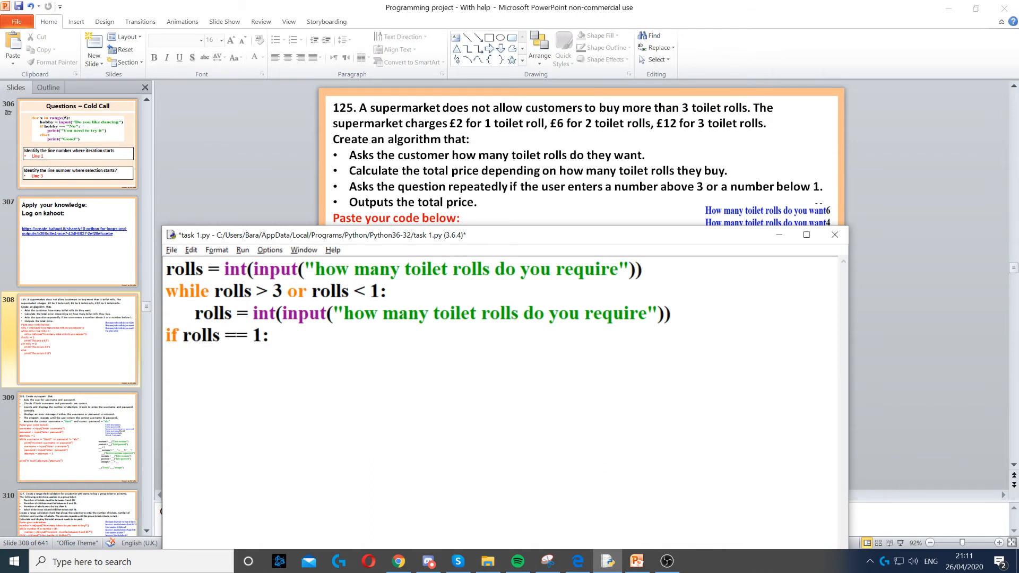
Print "The prie is £2" under the if, then add elif rolls == 2:
key("enter")
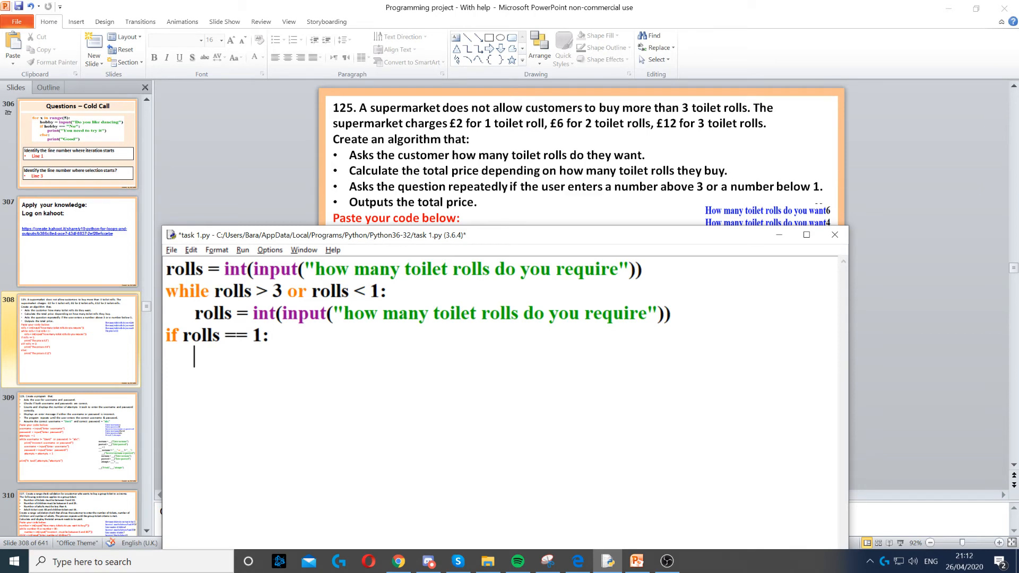
type("print(\"The prie is £2\")")
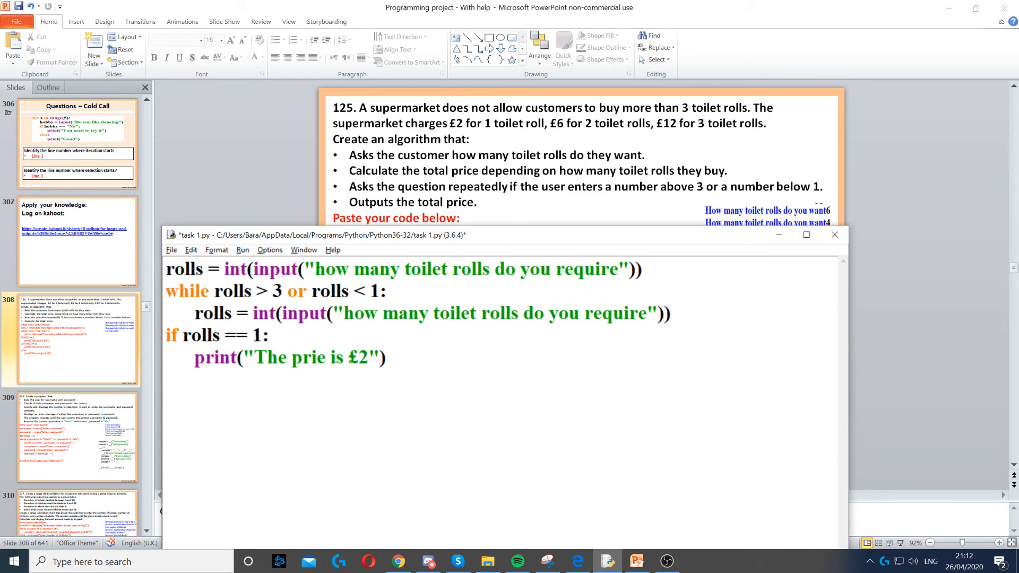
type("elif rolls == 2:")
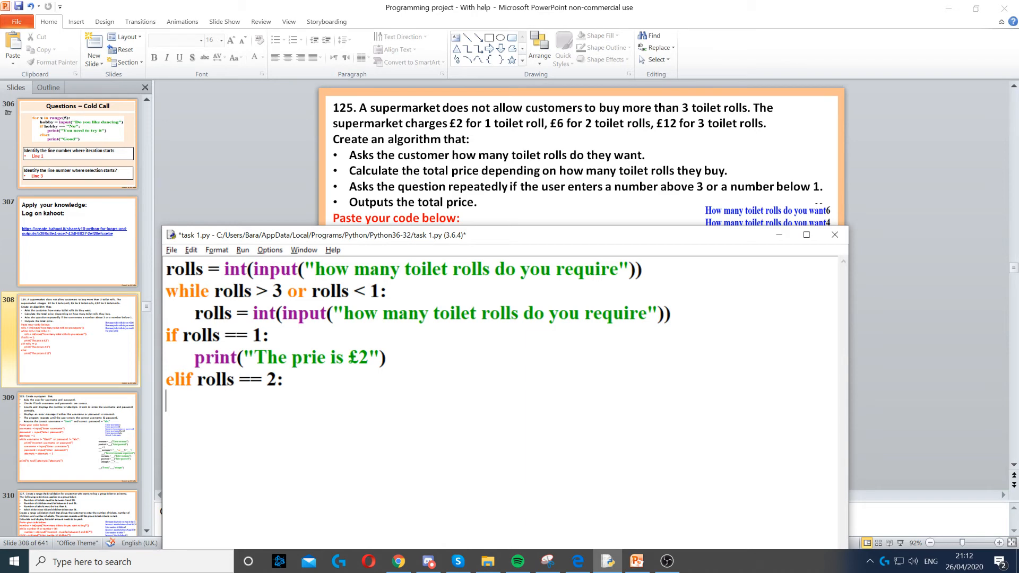
Print "The price is £6" for two rolls and "The price is £12" under else:
type("print(\"The price is £6\")")
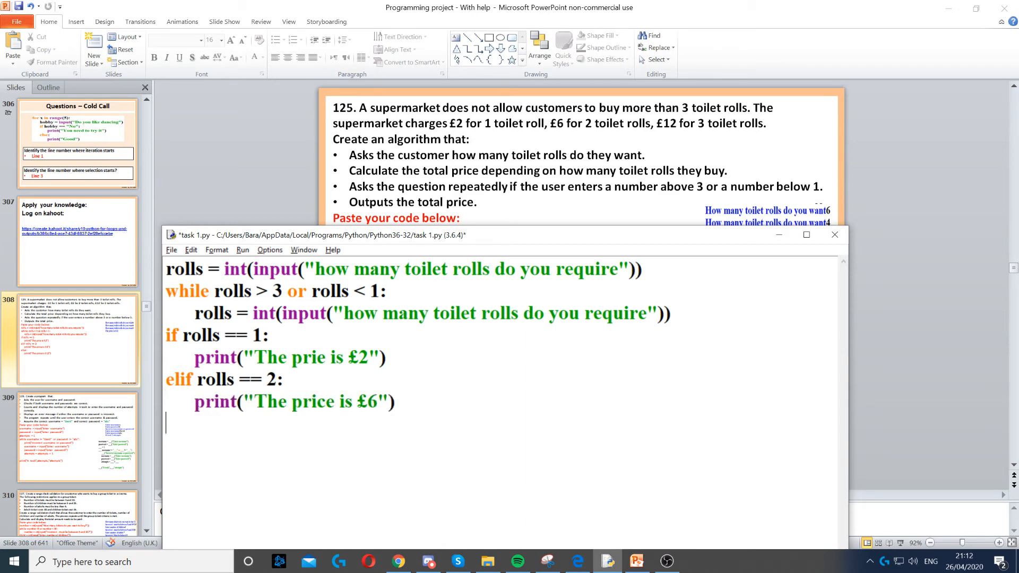
type("else:")
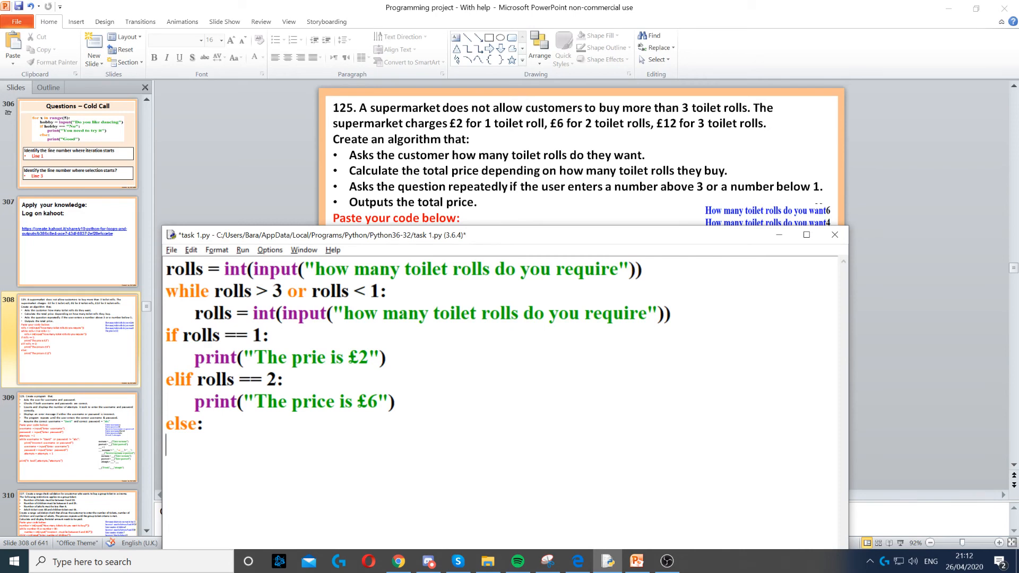
type("print(\"The price is £12\")")
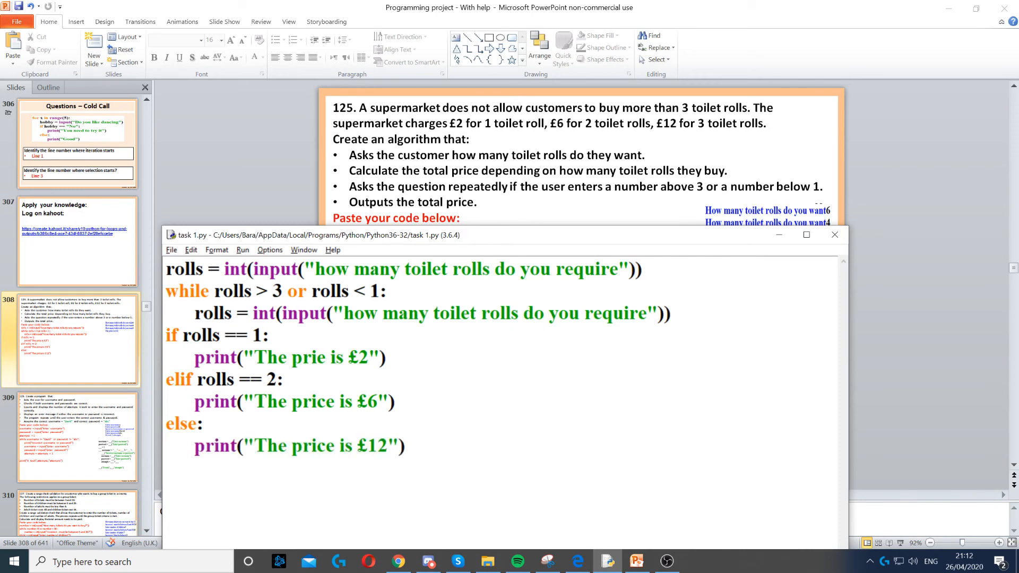